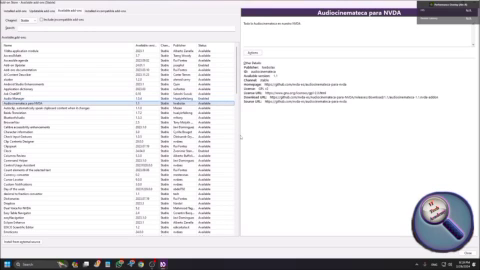
Step: Browse the available add-ons past Columns Review and select Add-ons documentation to show its details
left_click(120, 102)
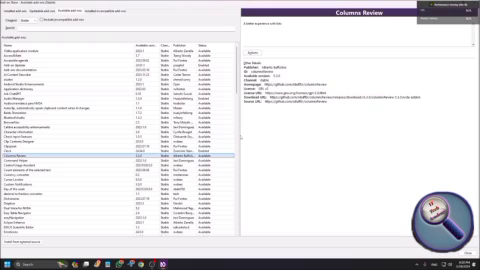
left_click(70, 48)
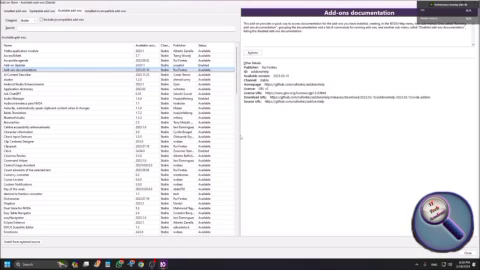
left_click(10, 74)
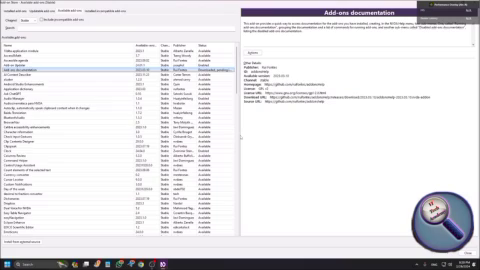
Step: Bring up the Windows Start menu over the add-on list
left_click(12, 262)
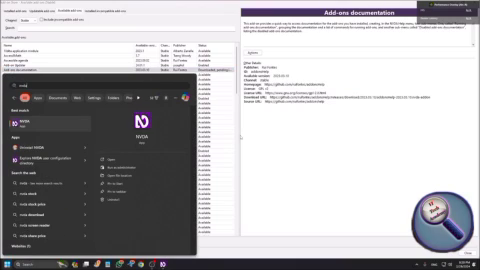